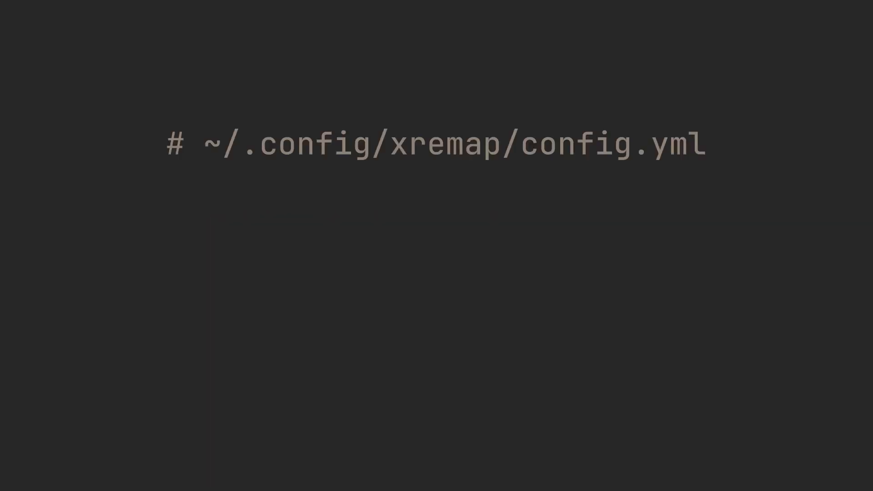
text(modmap:)
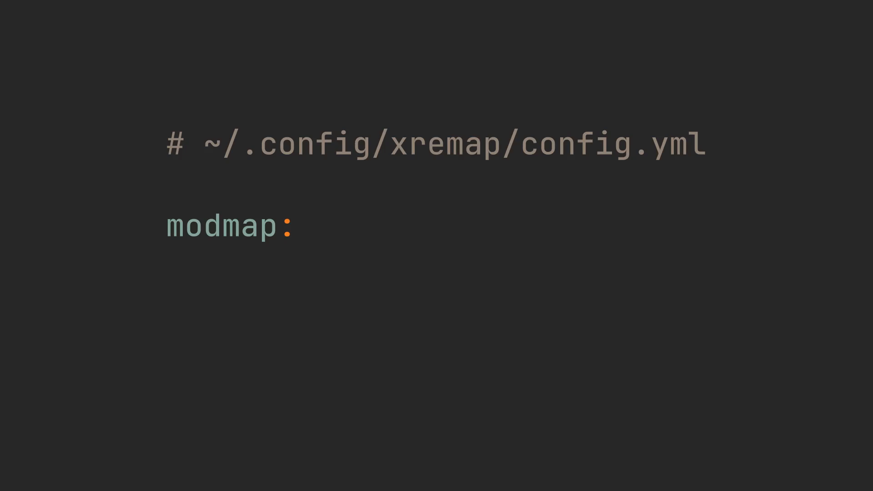
text(- name: main remaps)
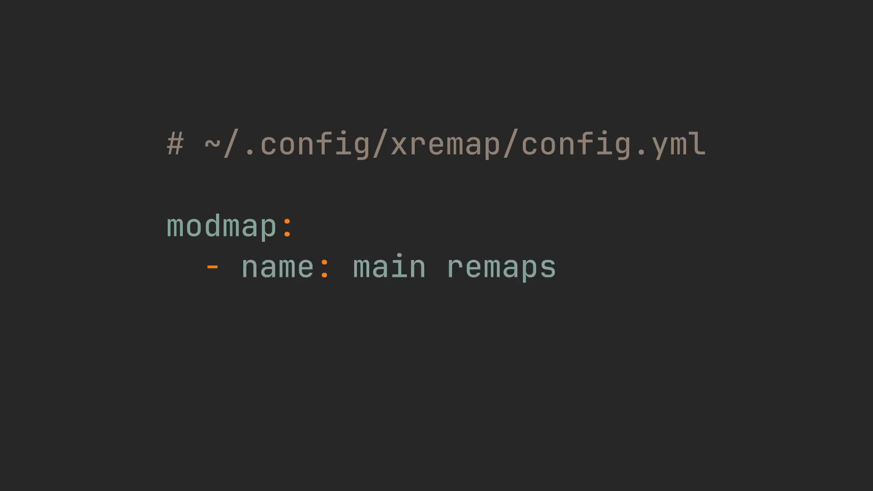
text(remap:)
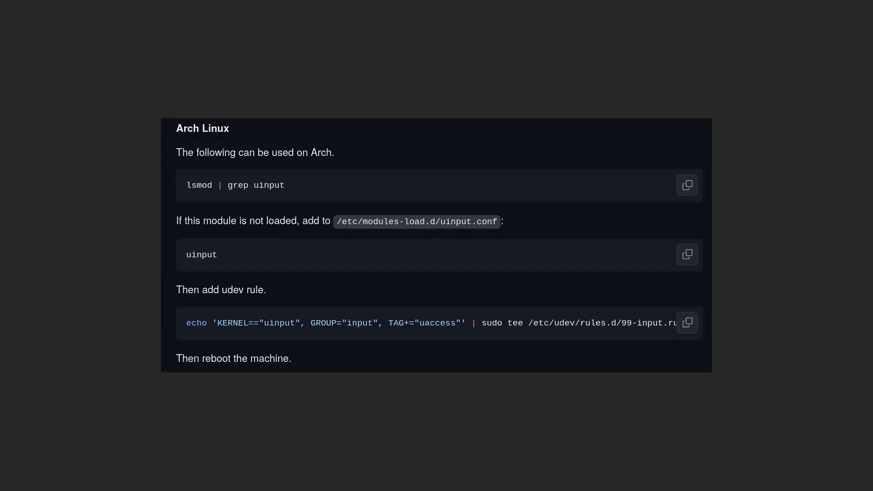
scroll(down, 3)
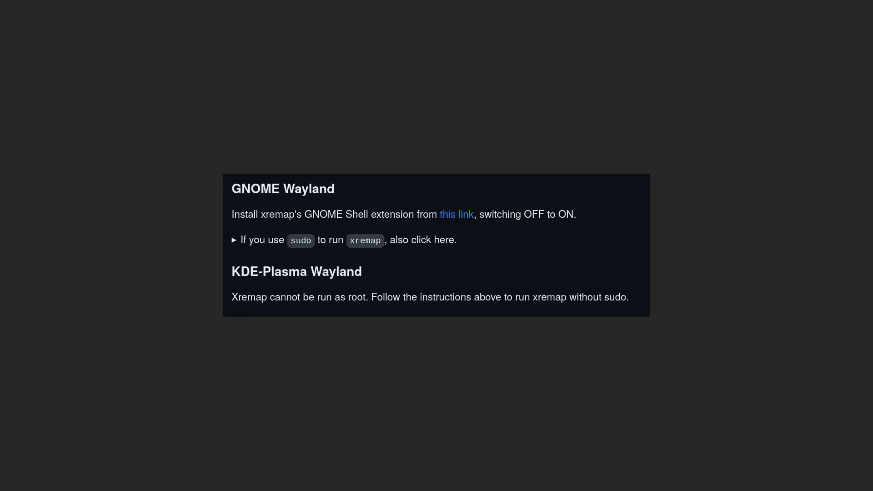